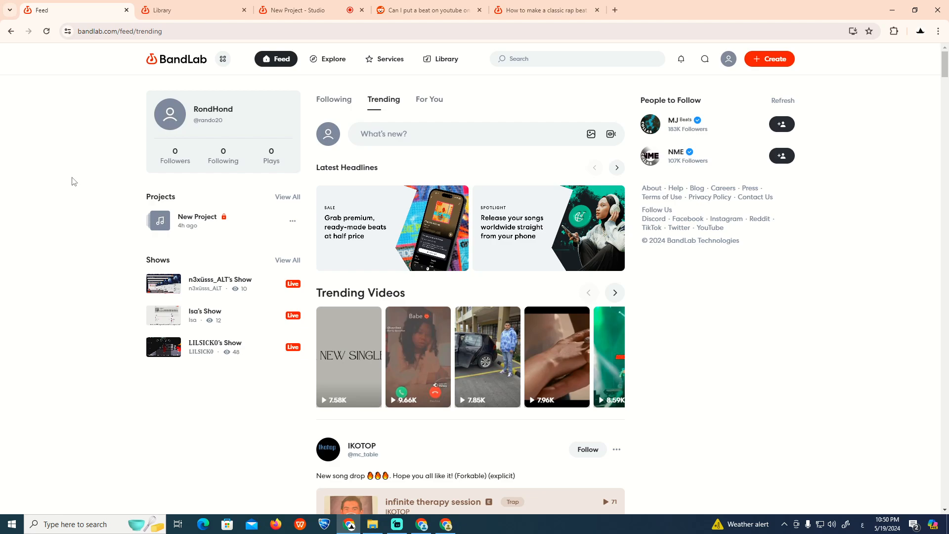
mouse_move(72, 184)
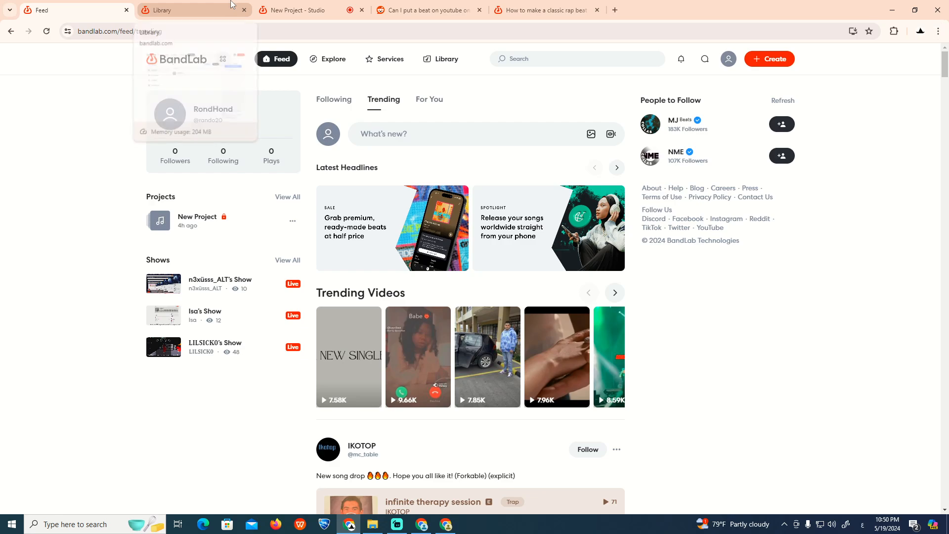
Glance at the Reddit beats thread and rap beat tutorial, landing back on the New Project studio.
click(424, 10)
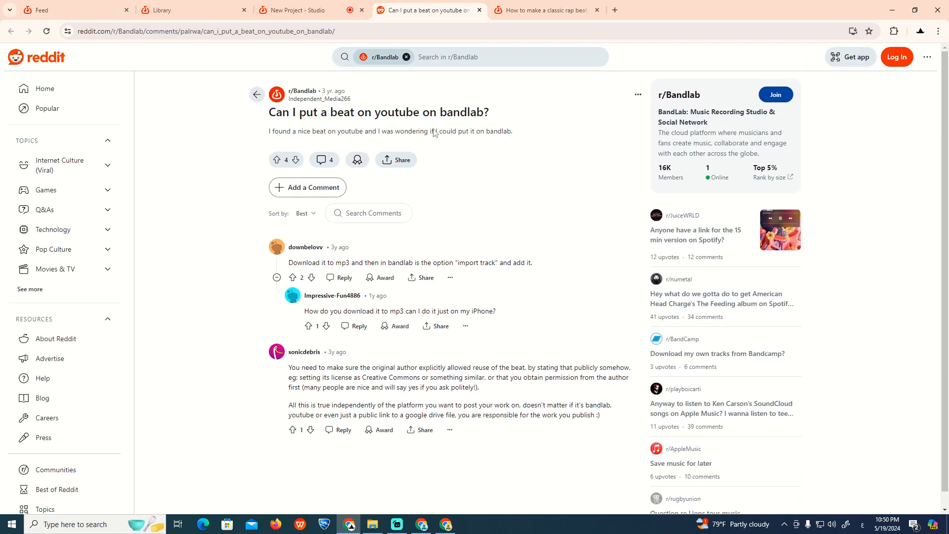
click(297, 10)
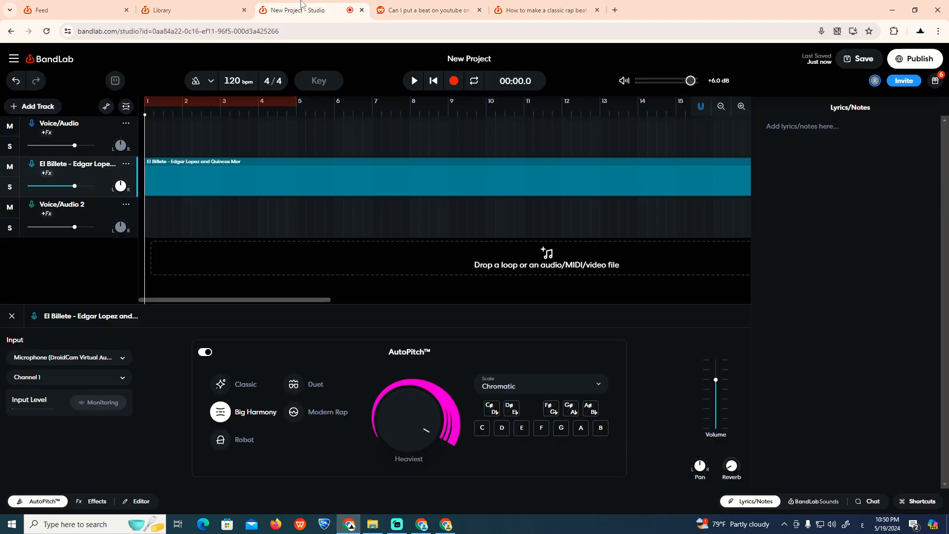
click(543, 10)
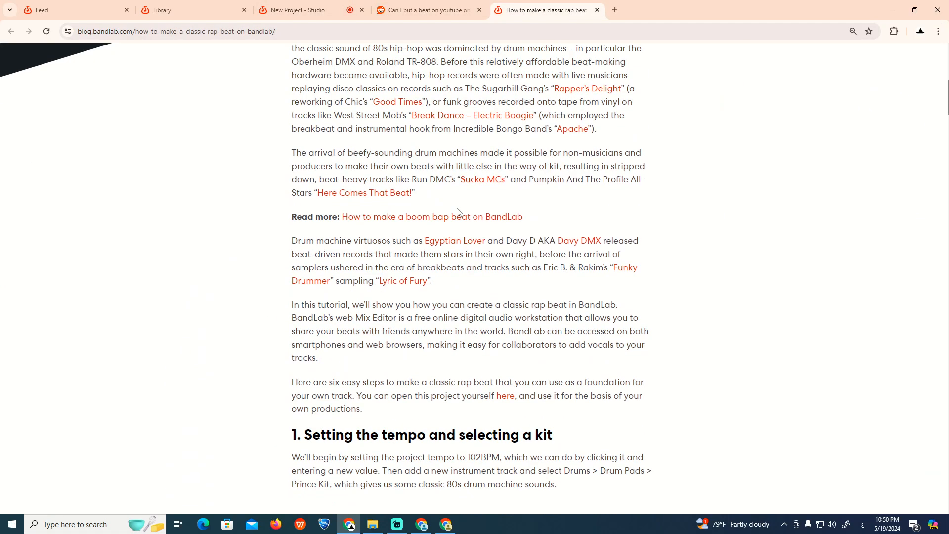
click(292, 10)
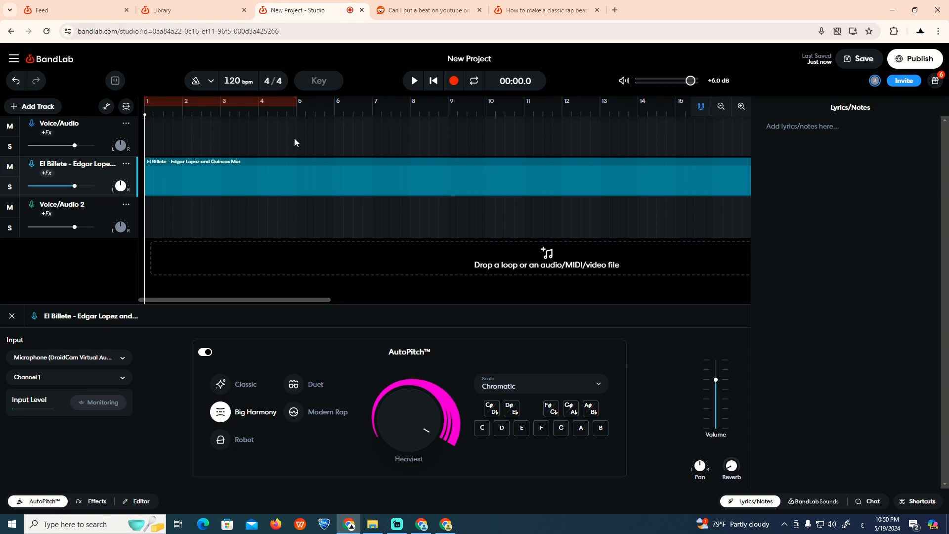
Select the Voice/Audio track and bring up the BandLab Sounds browser beside the tracks.
click(192, 9)
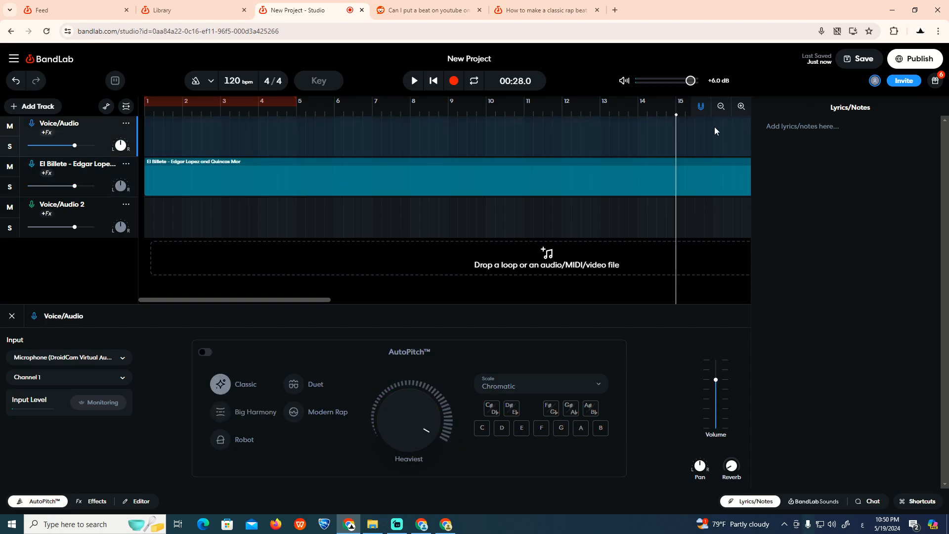
click(818, 501)
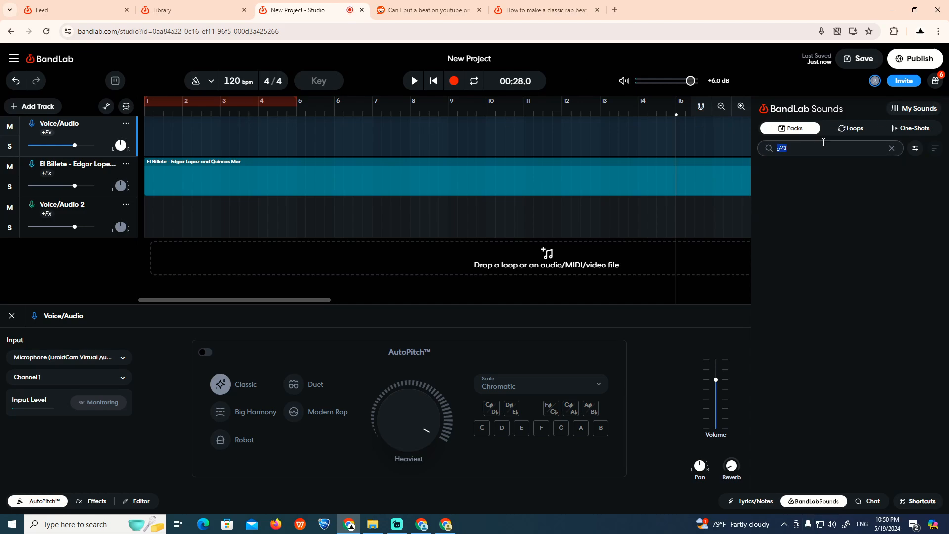
Search packs for "beat" and open the Fo'Real Beatz: Buffalo Beats pack.
click(939, 30)
text(beat)
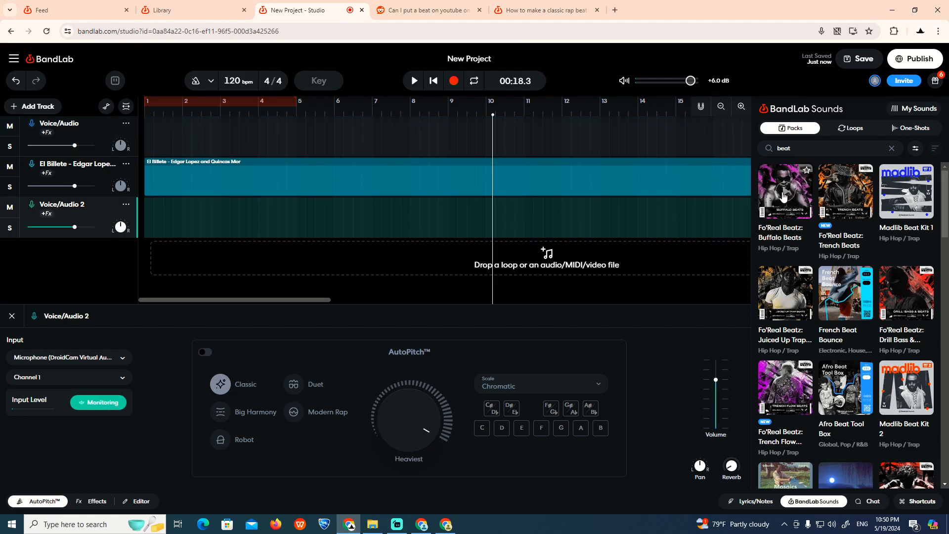
click(785, 191)
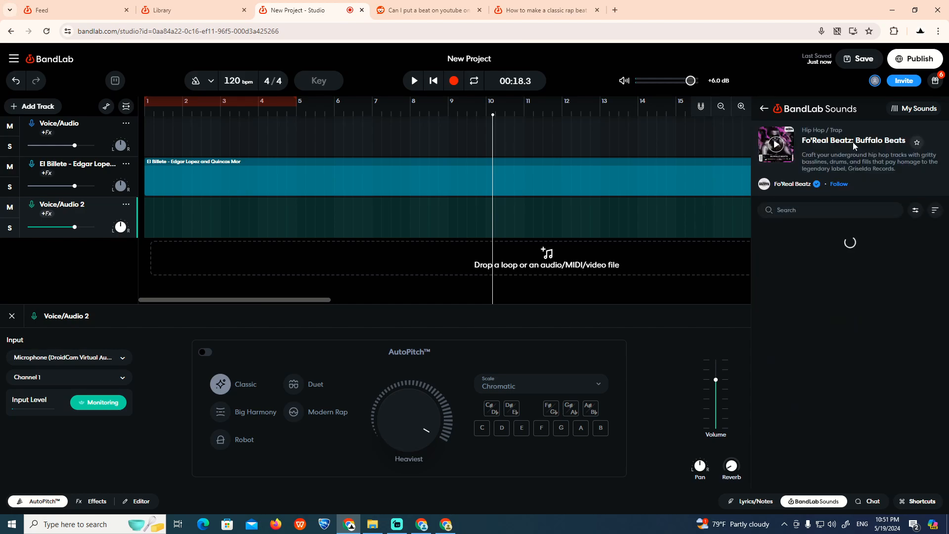
Preview and star Buffalo_84_Fm_Lead_30_2bars, then return to the Lyrics/Notes area.
click(775, 144)
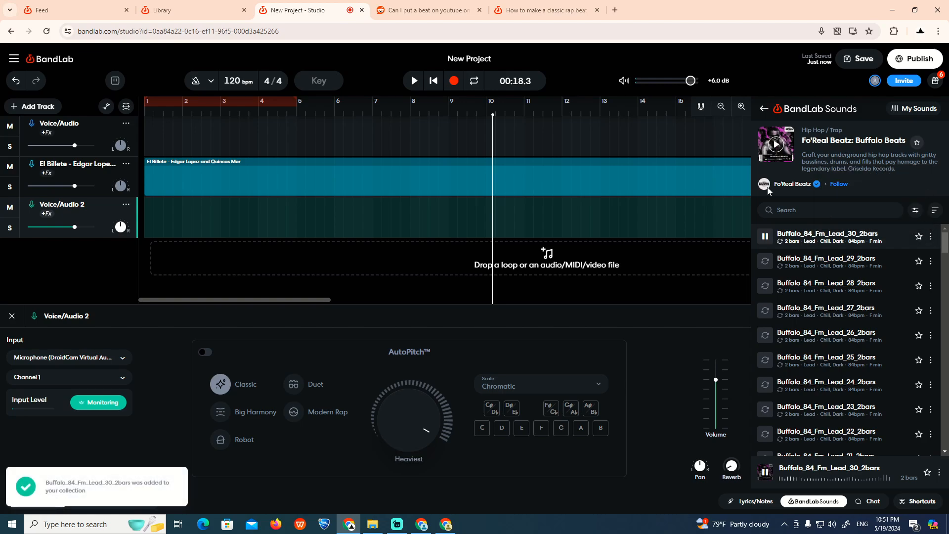
mouse_move(901, 127)
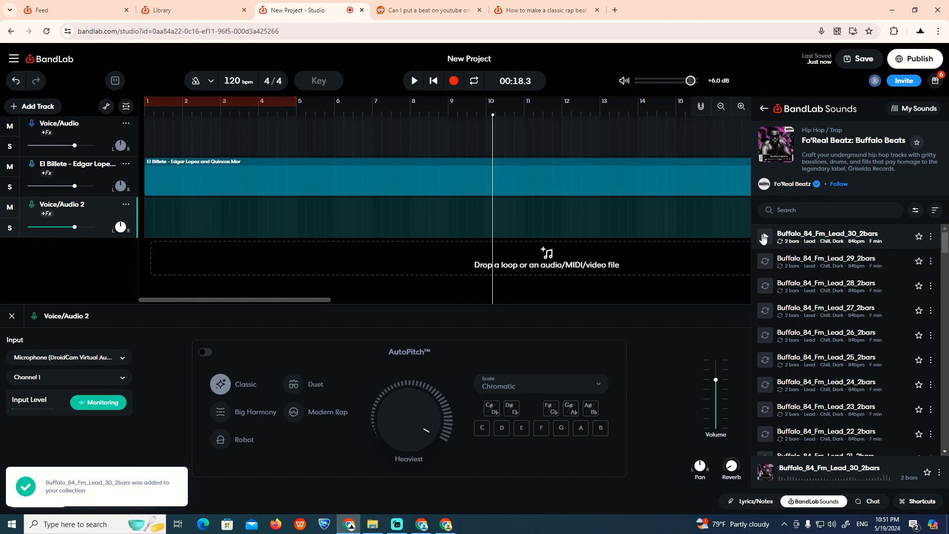
click(755, 501)
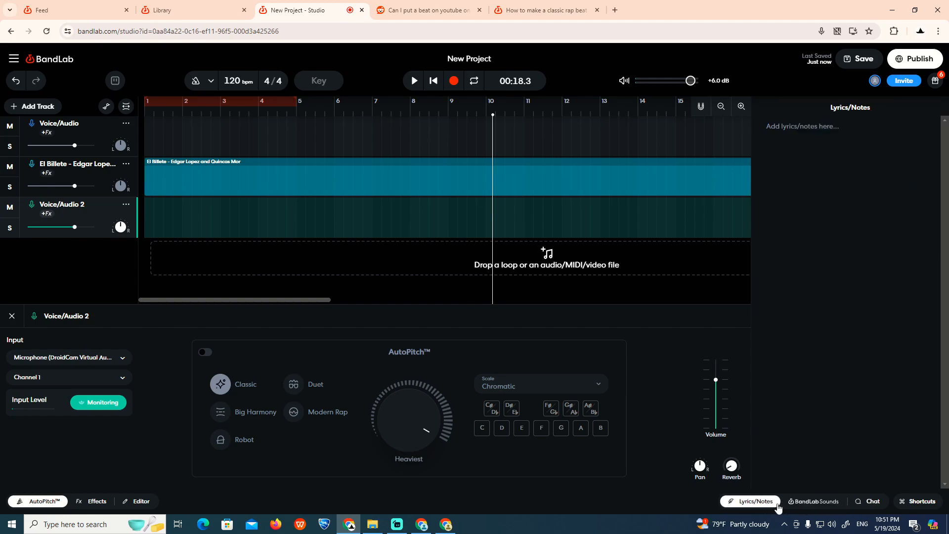